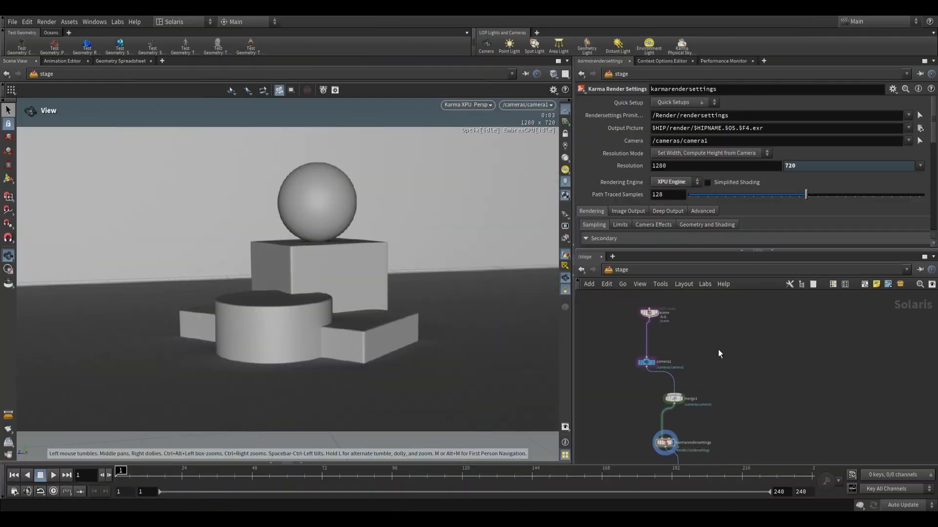
Review the desktop layout list before picking a light from the LOP Lights shelf
left_click(174, 21)
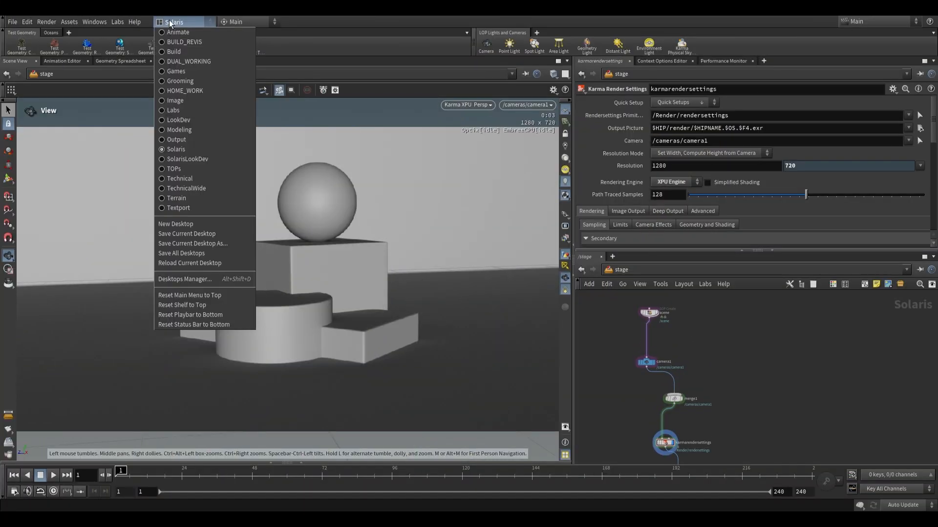
mouse_move(173, 169)
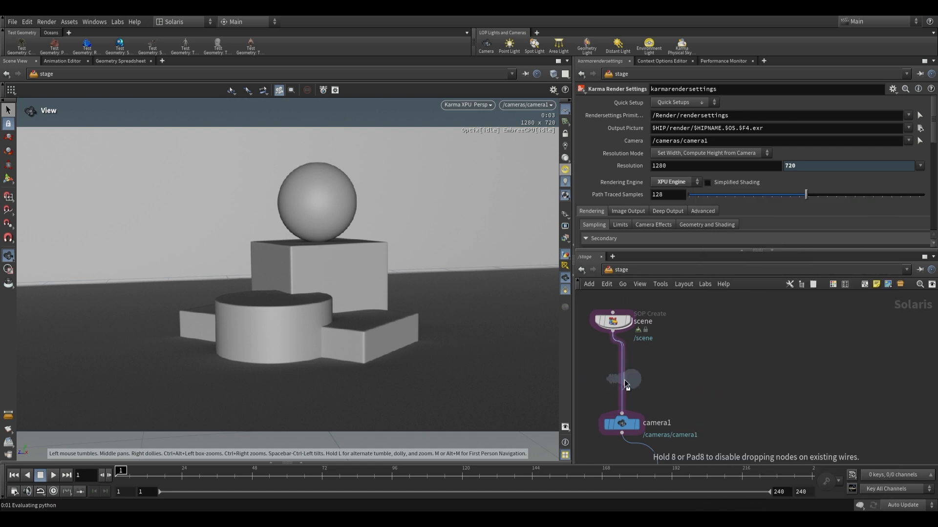
Drop light1 onto the scene→camera1 wire and set its Type to Rectangle
left_click(509, 45)
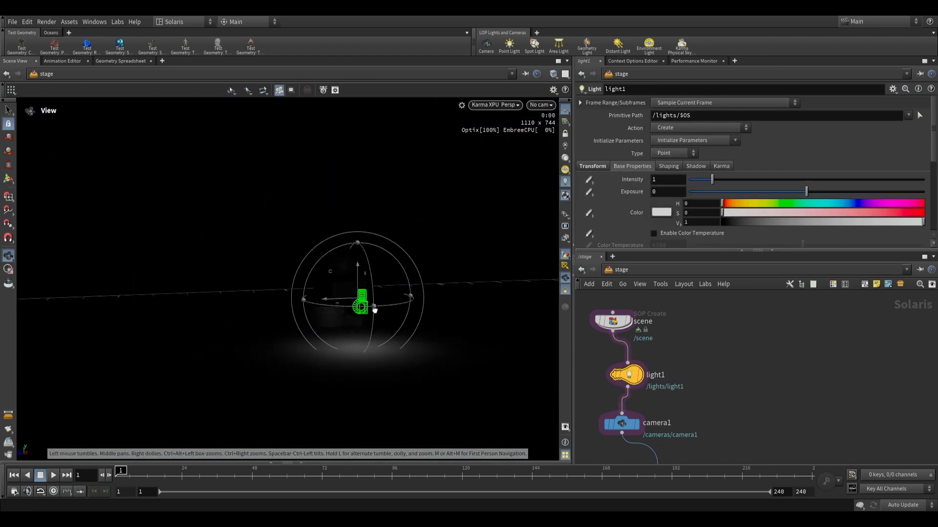
left_click(674, 153)
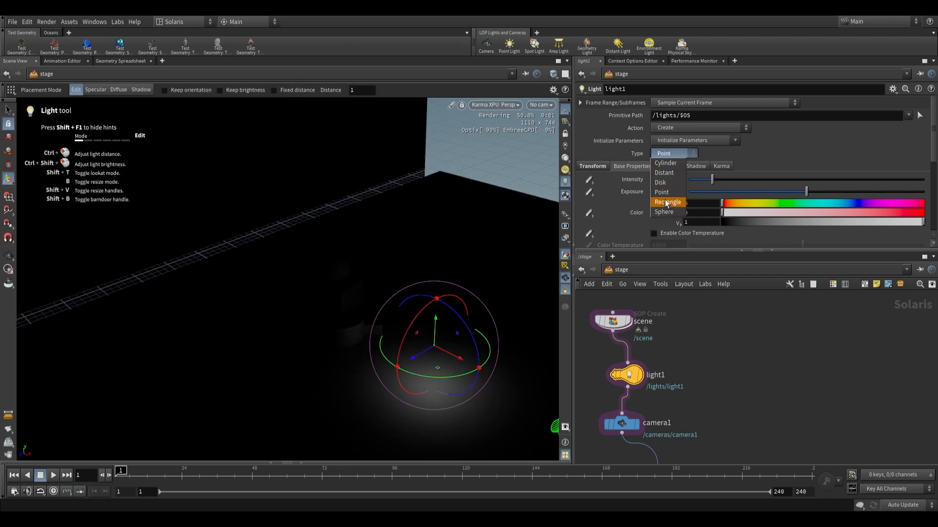
left_click(668, 201)
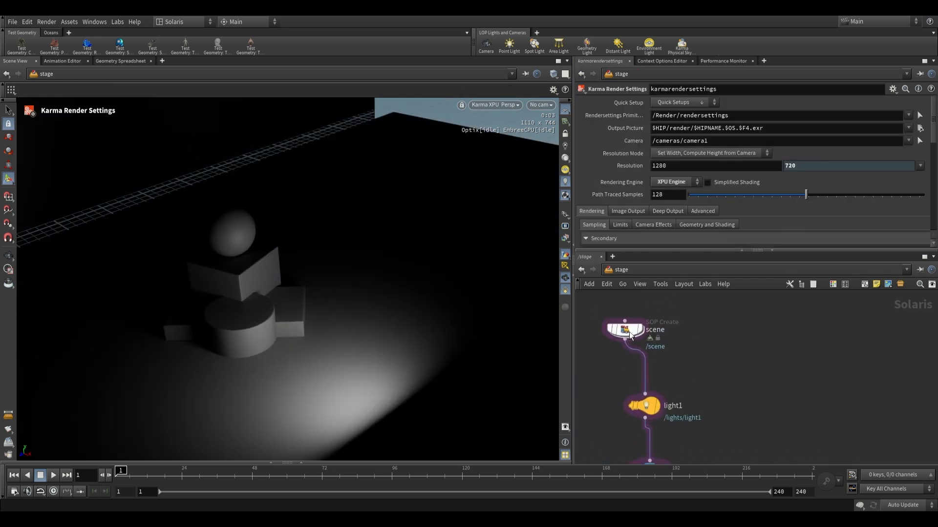
Add a Light Filter Library node to the stage via the Tab menu
key("Tab")
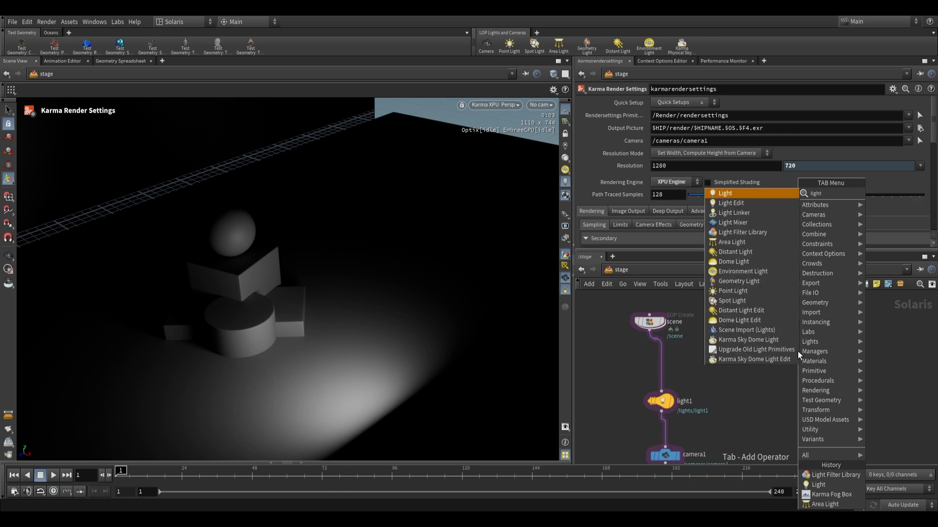
left_click(724, 193)
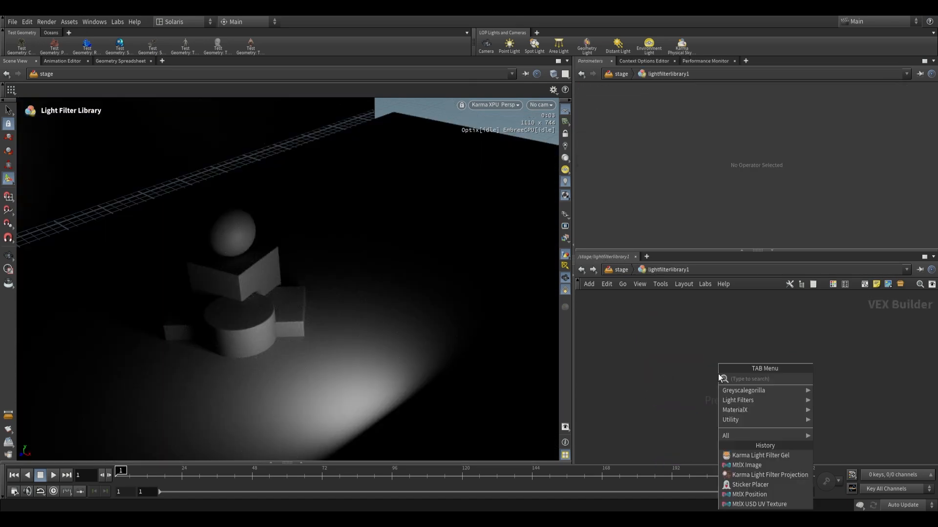
Inside the library, create a Karma Light Filter Gel with a red tint and return to /stage
type("gel")
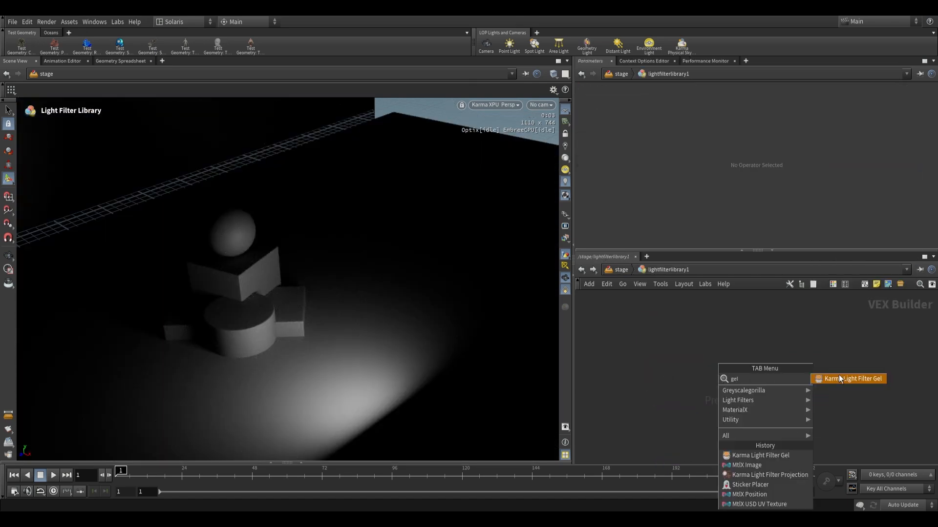
left_click(760, 456)
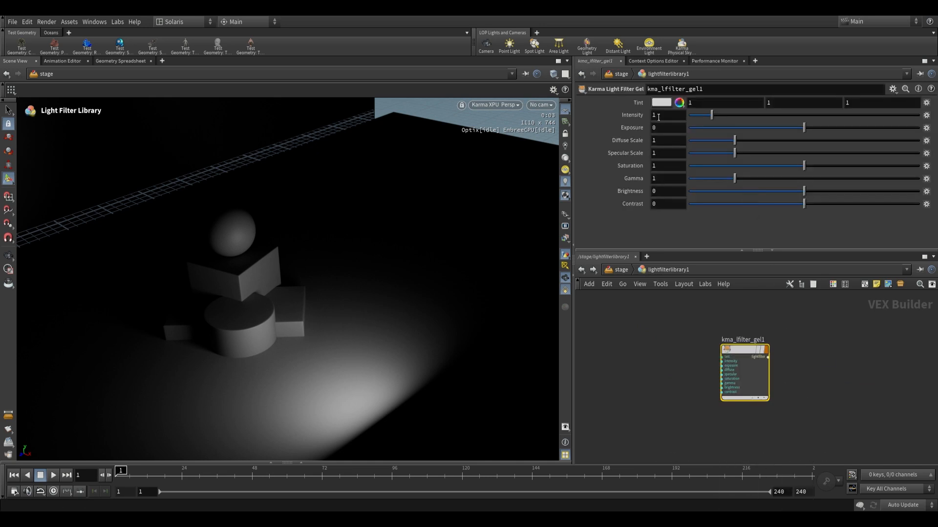
left_click(662, 102)
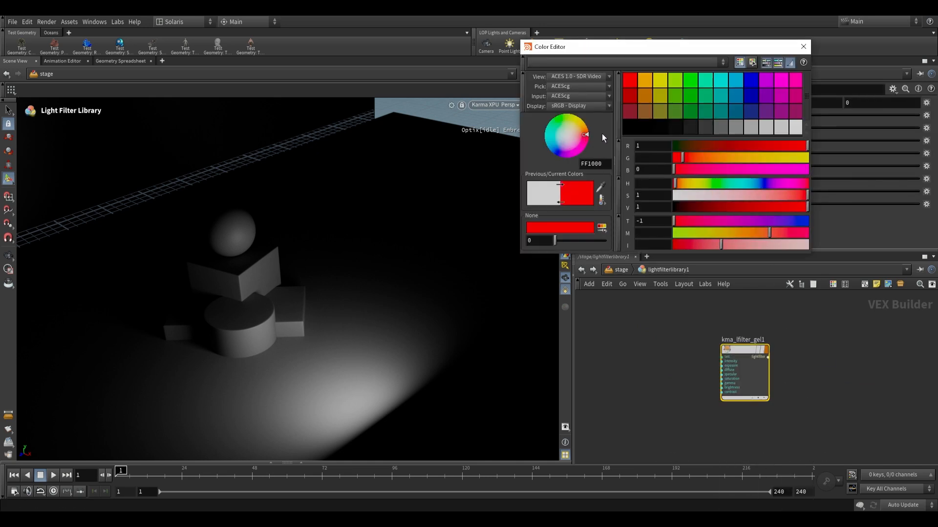
left_click(803, 47)
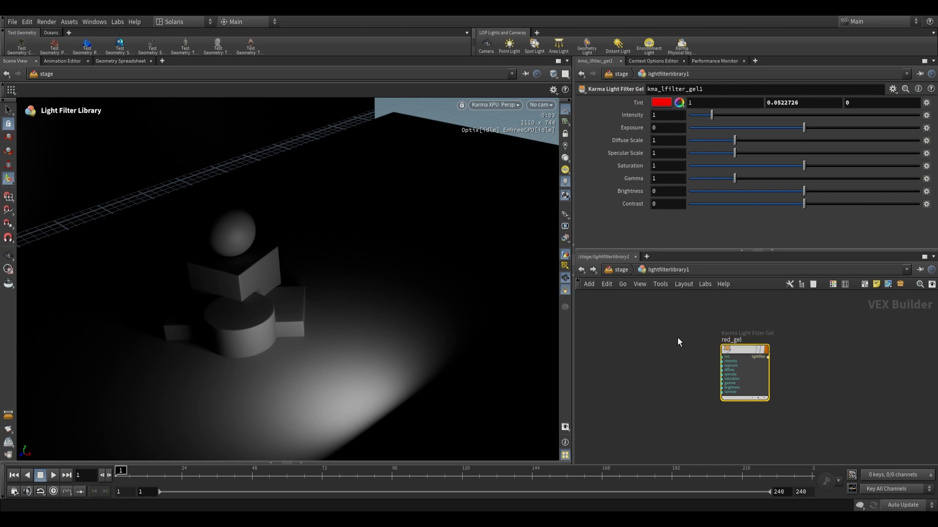
left_click(666, 416)
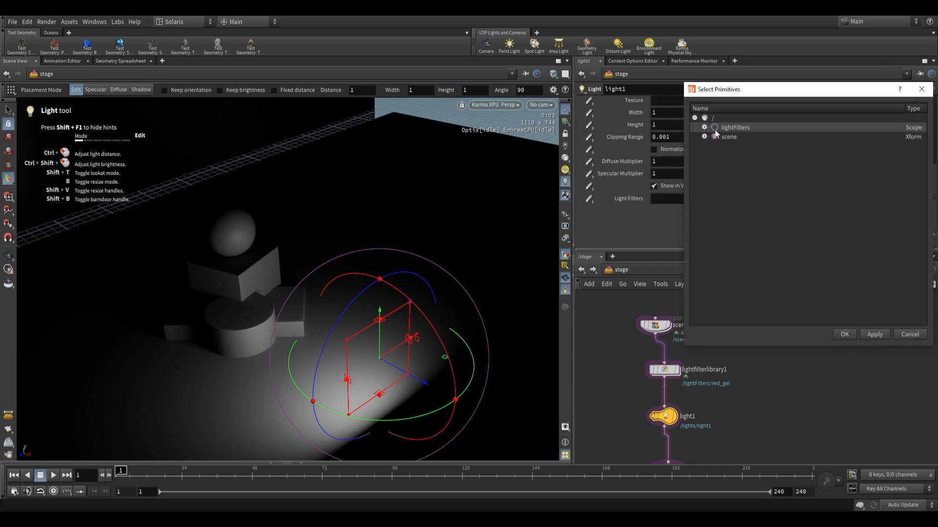
Select /lightFilters/red_gel as light1's light filter and adjust the gel's red tint
left_click(705, 127)
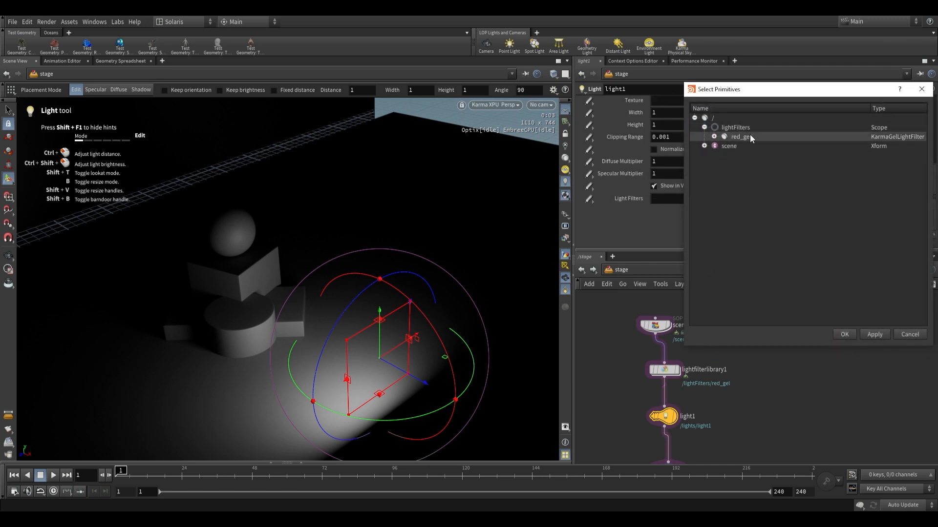
left_click(740, 136)
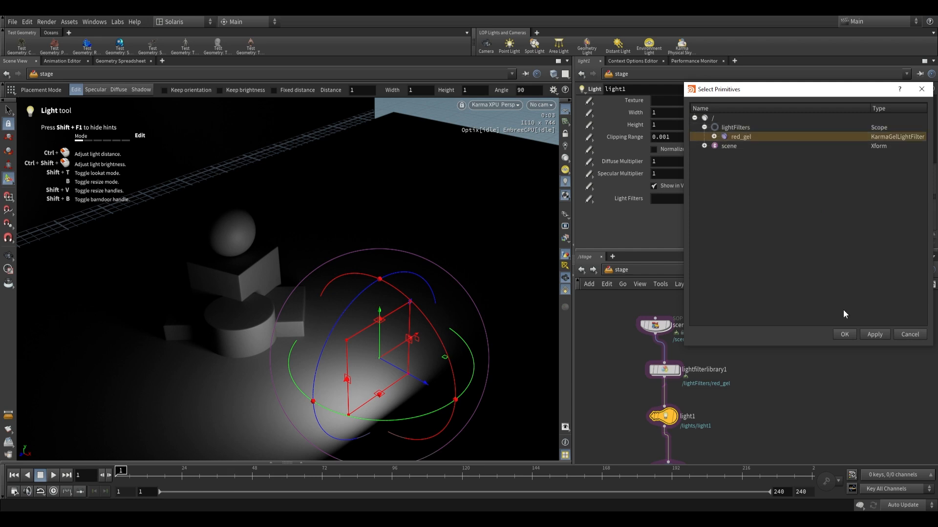
left_click(844, 334)
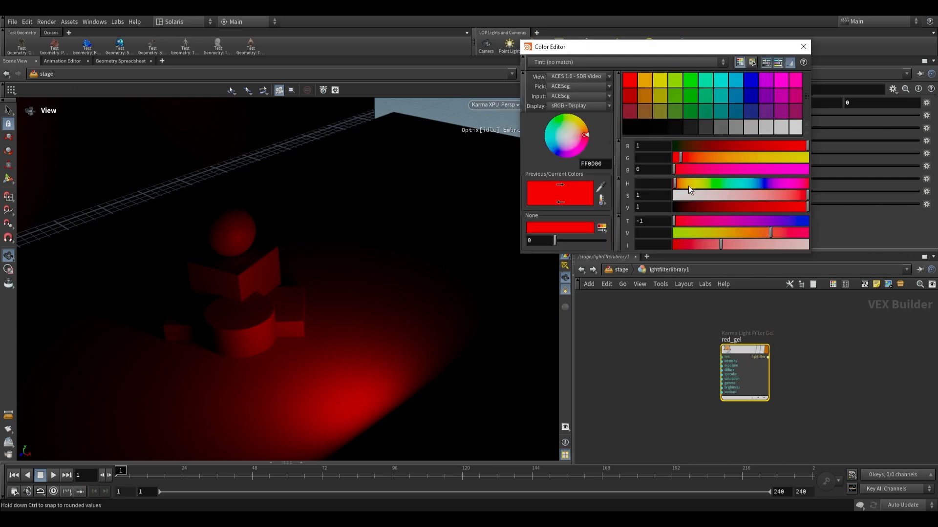
left_click(802, 46)
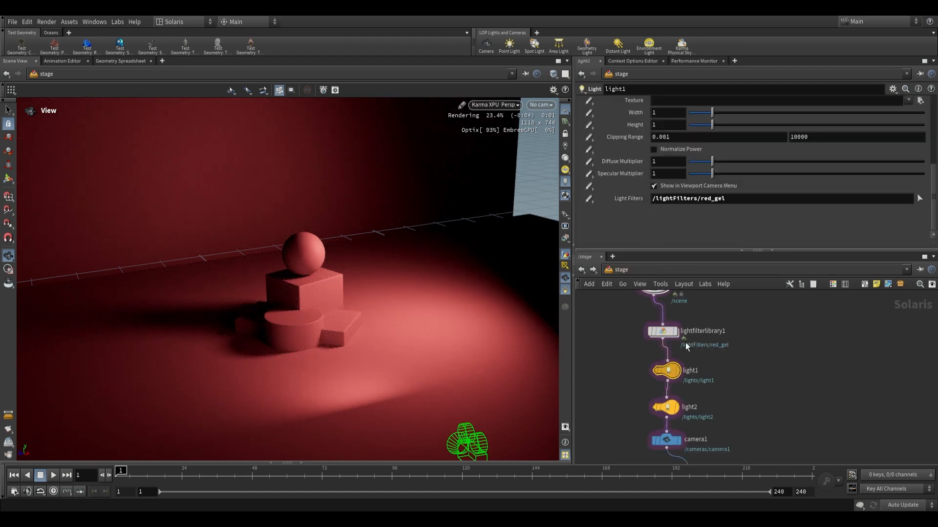
Add a blue_gel filter and assign it to light2 through Select Primitives
left_click(689, 407)
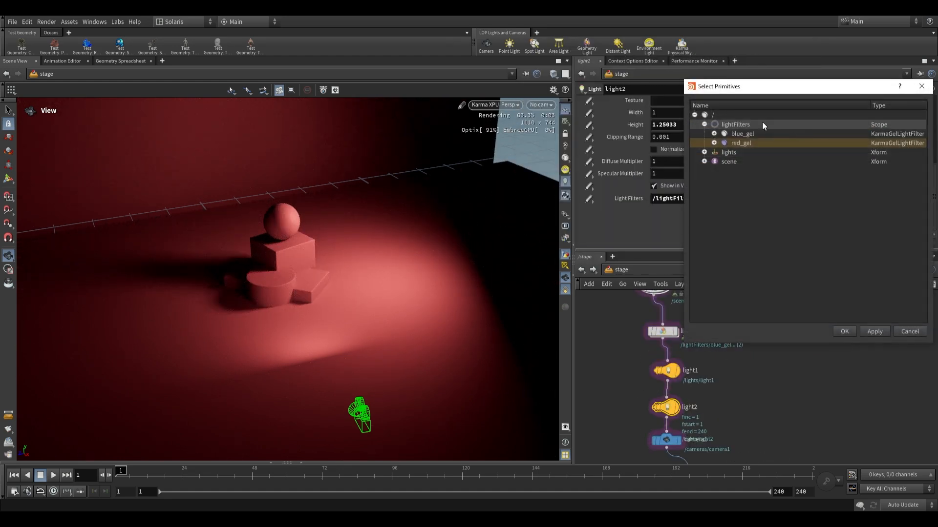
left_click(844, 331)
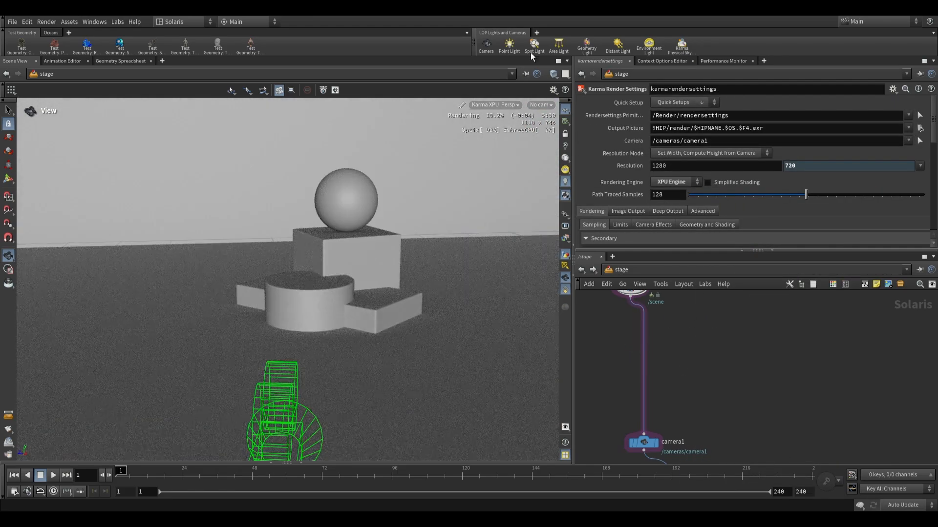
Inside lightfilterlibrary1, add a Karma Attenuation light filter and remove it again
left_click(558, 46)
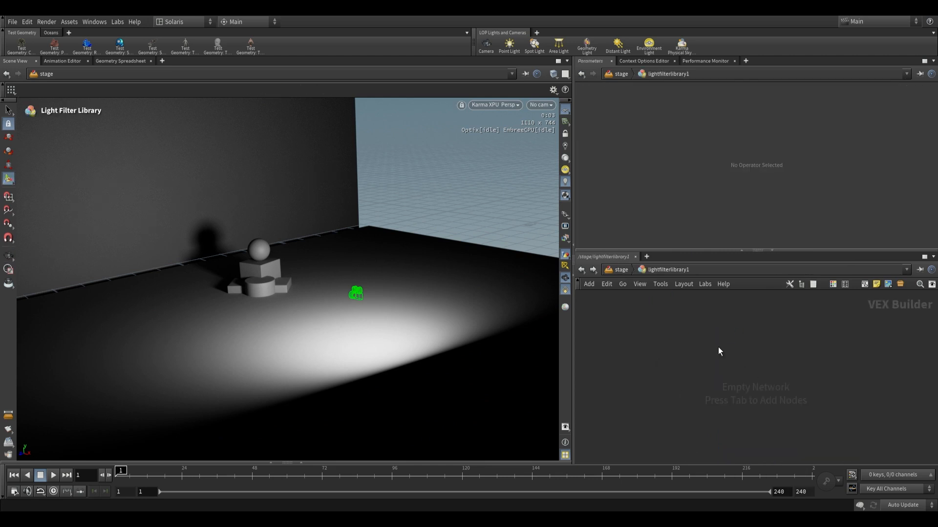
key("Tab")
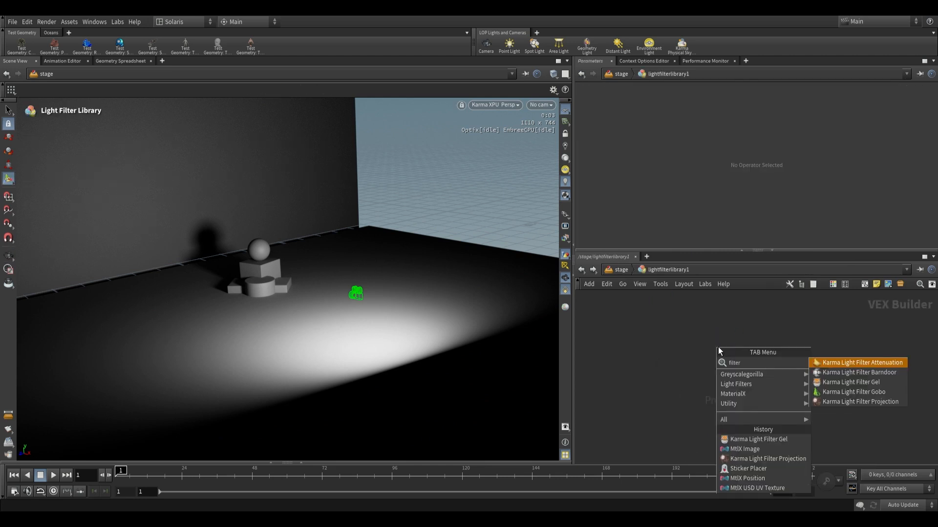
left_click(860, 363)
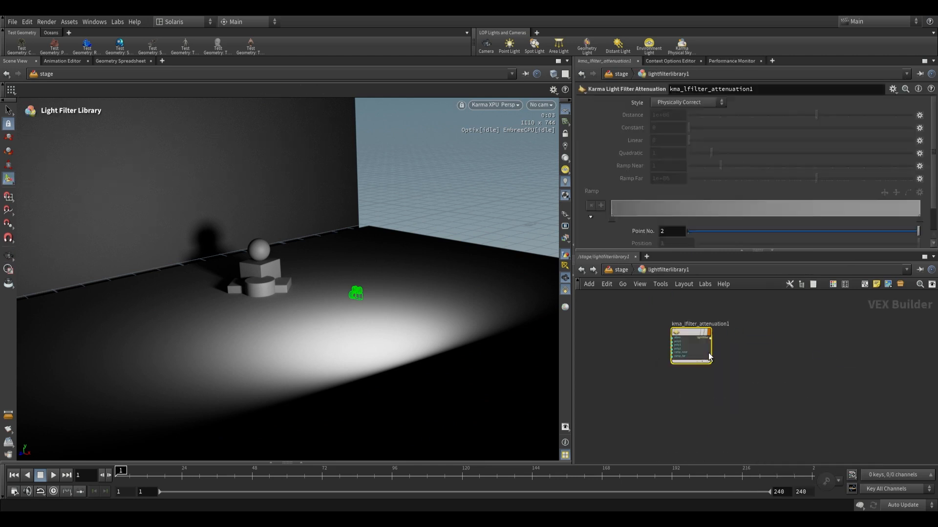
key("tab")
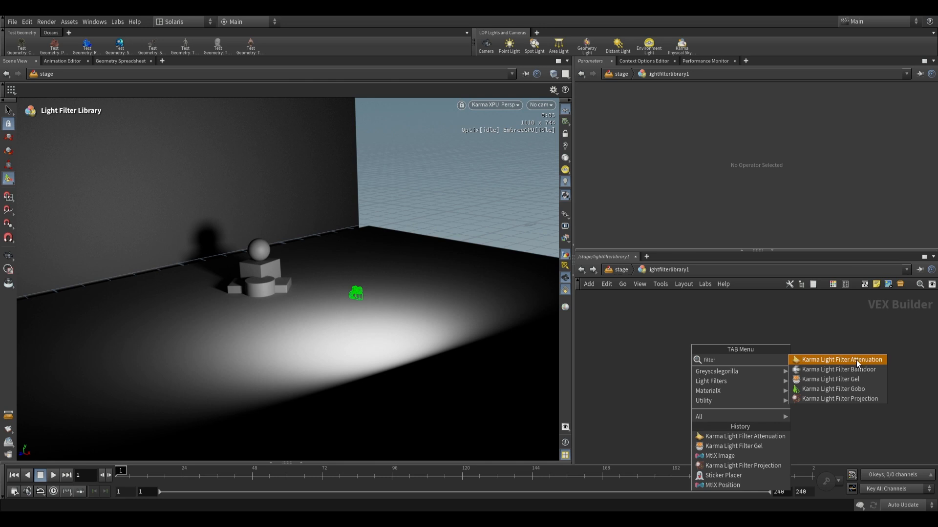
mouse_move(834, 375)
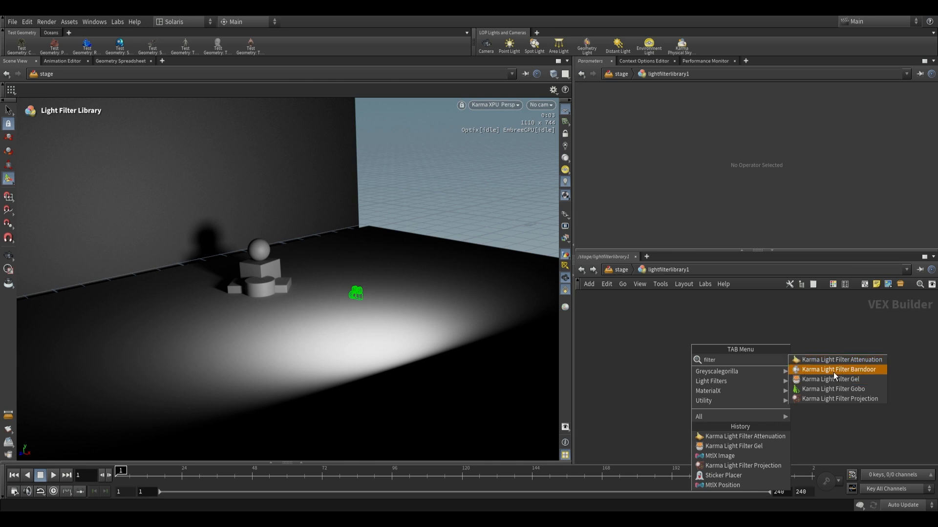
mouse_move(834, 379)
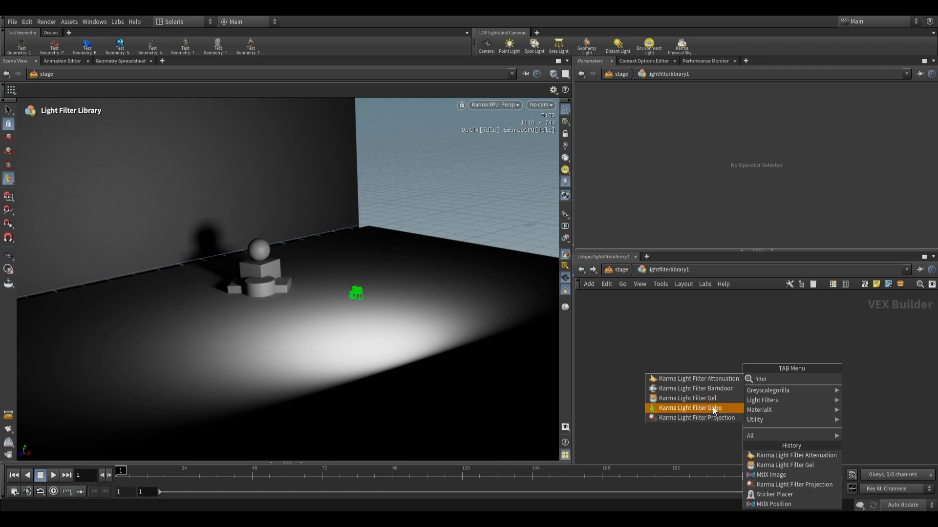
Create a Karma Light Filter Gobo node named logo_stencil_gobo
left_click(689, 408)
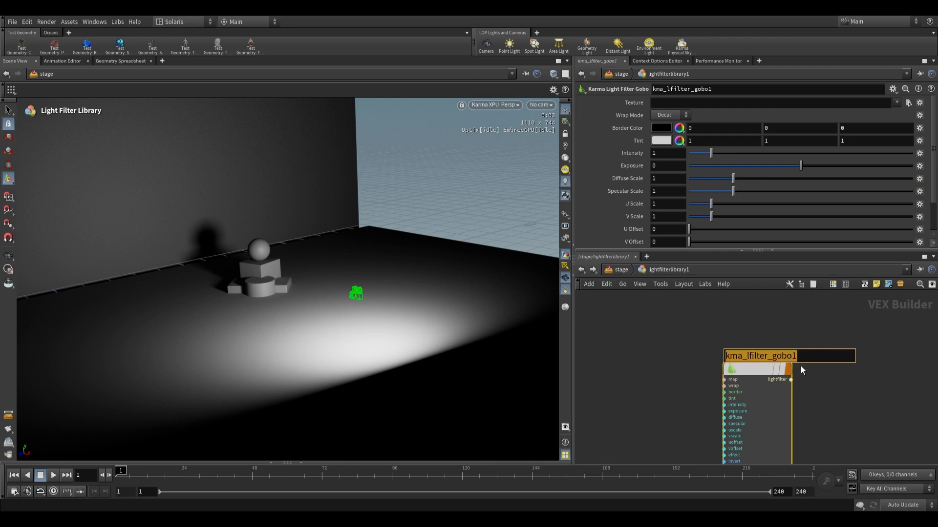
type("logo_")
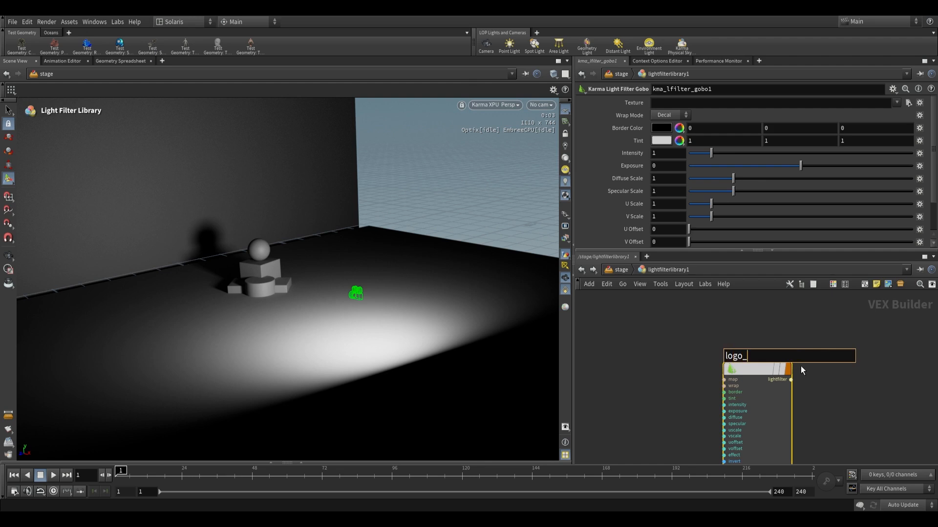
type("stencil_gobo")
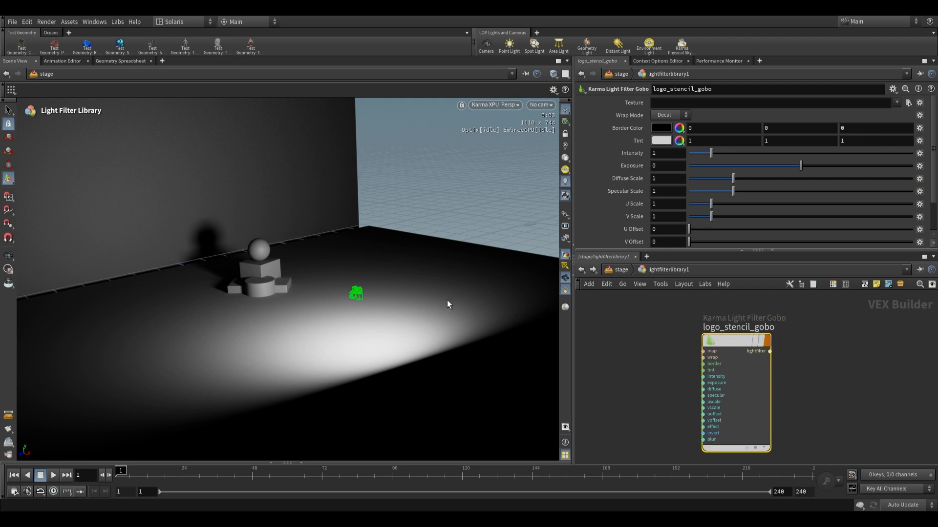
mouse_move(355, 225)
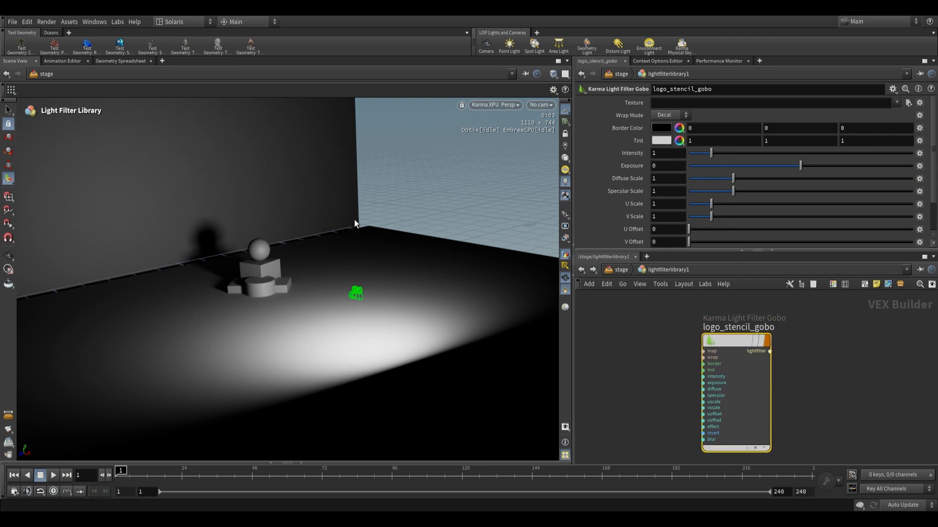
mouse_move(339, 317)
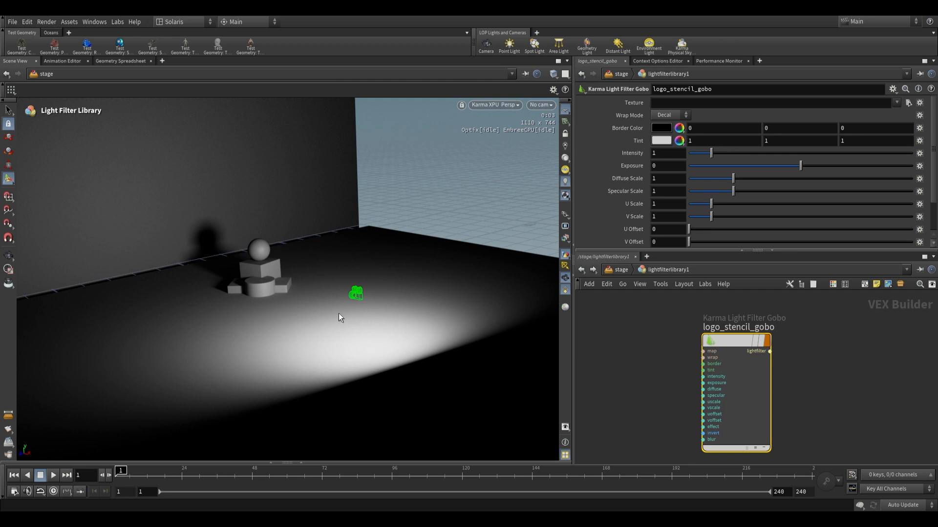
mouse_move(411, 342)
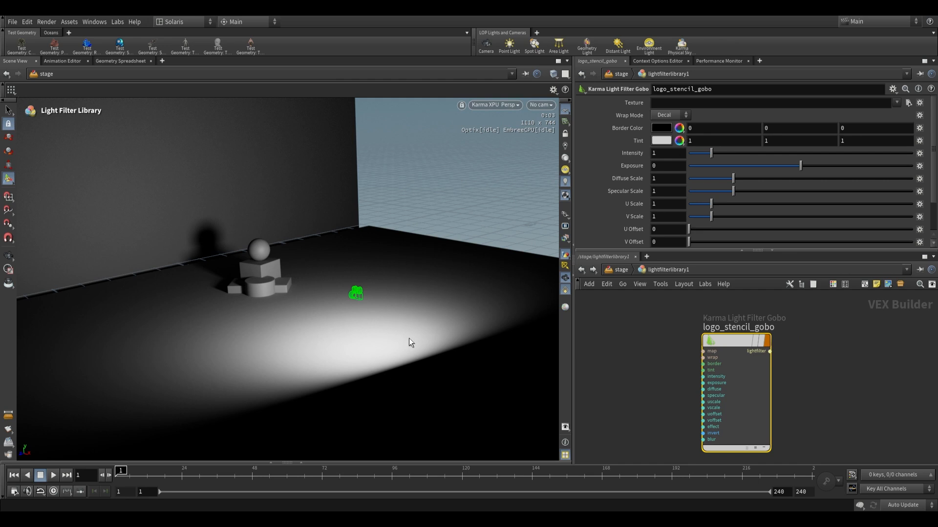
mouse_move(411, 343)
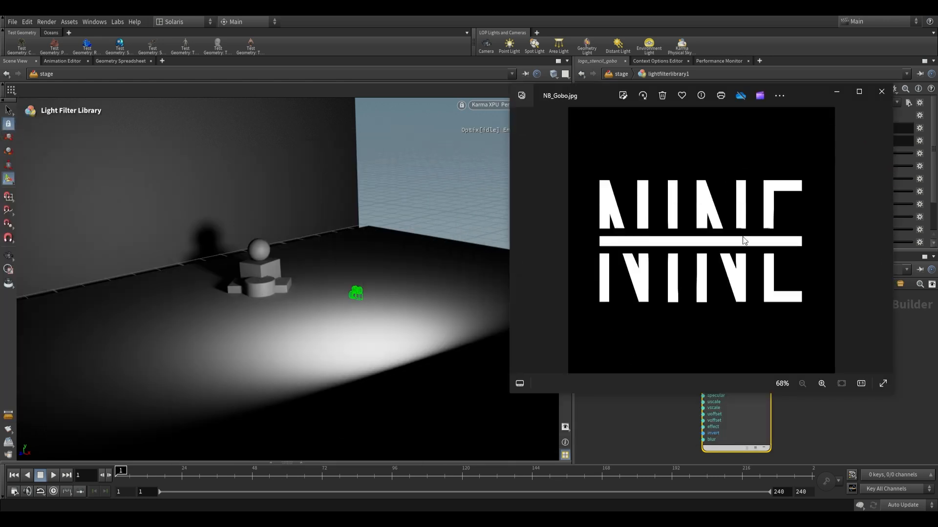
mouse_move(653, 135)
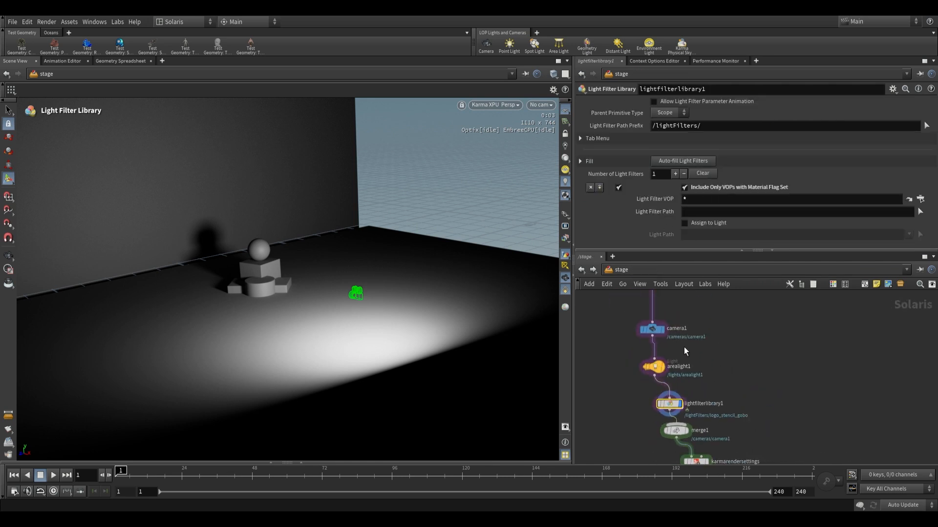
Fill logo_stencil_gobo on lightfilterlibrary1, enable Assign to Light and set Light Path to /lights/arealight1
left_click(651, 367)
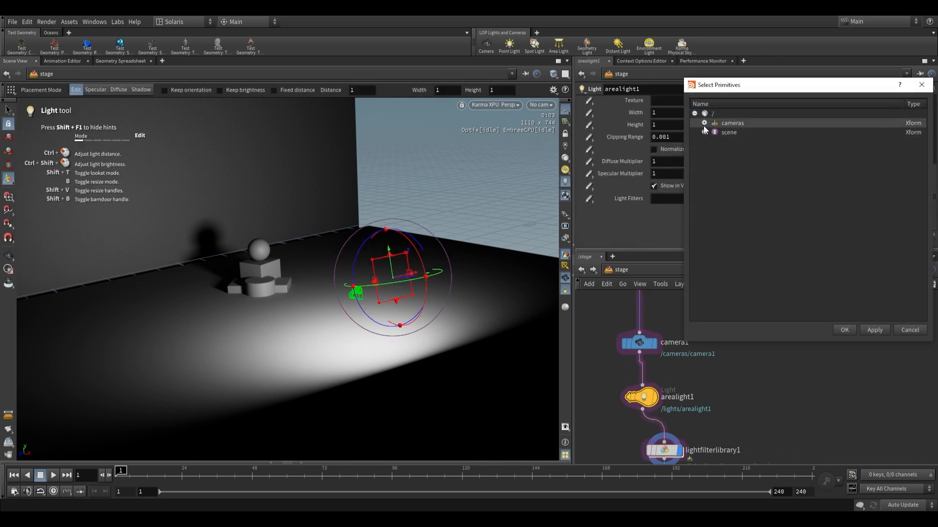
left_click(704, 123)
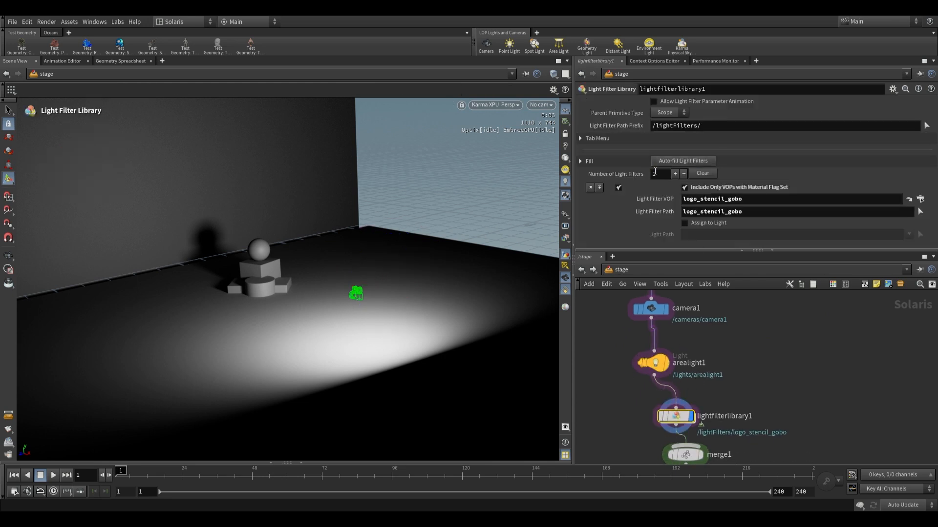
left_click(684, 223)
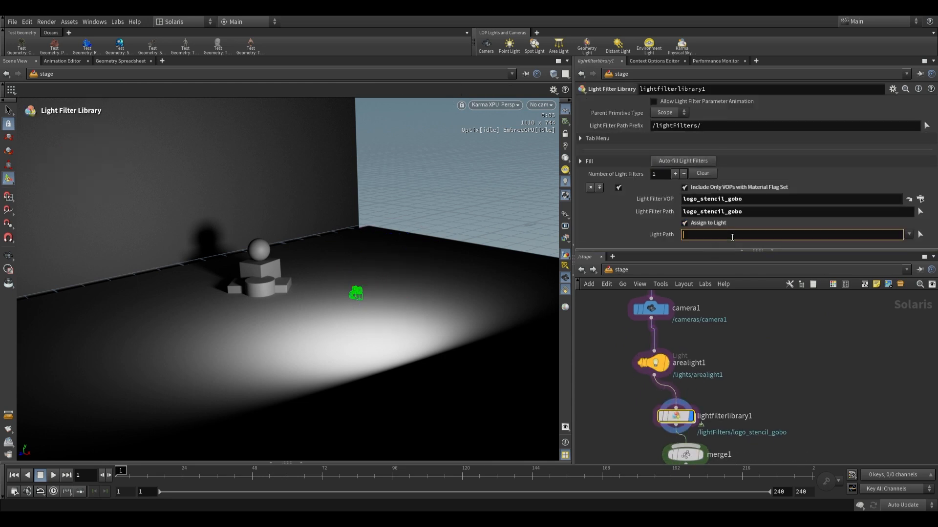
type("/")
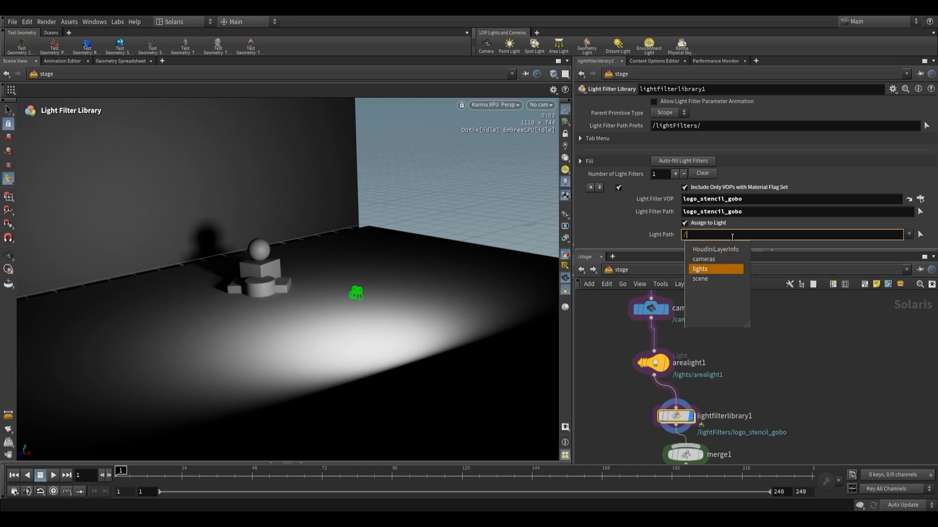
left_click(698, 269)
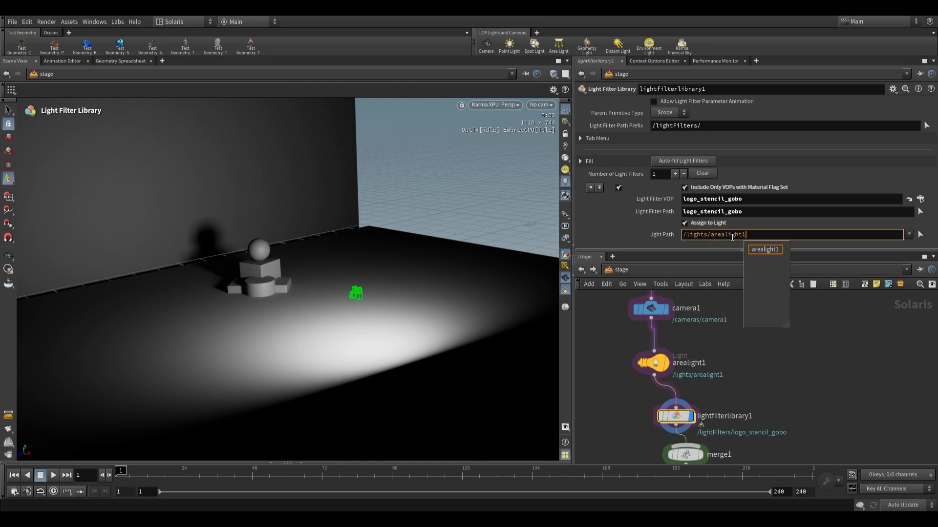
left_click(764, 250)
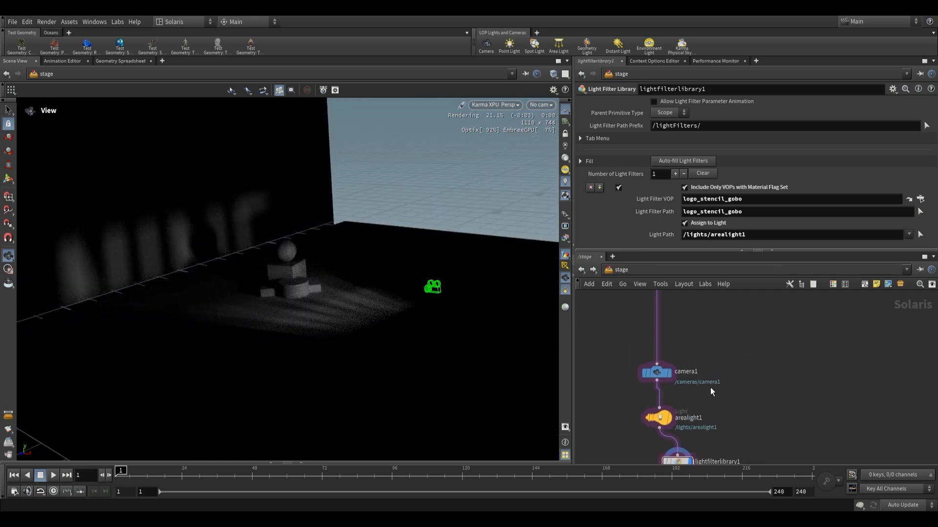
Select arealight1 and raise its Exposure so the gobo projects the NINE logo across the floor
left_click(660, 417)
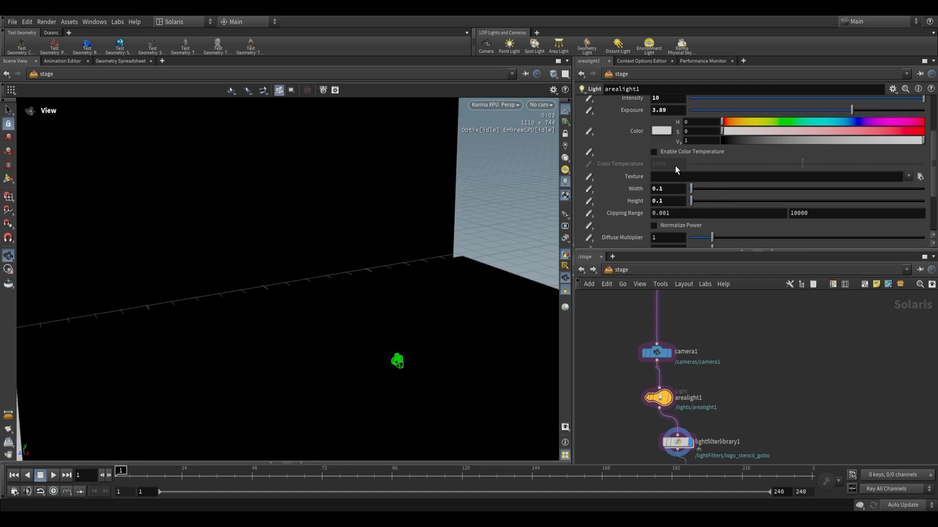
scroll("up", 3)
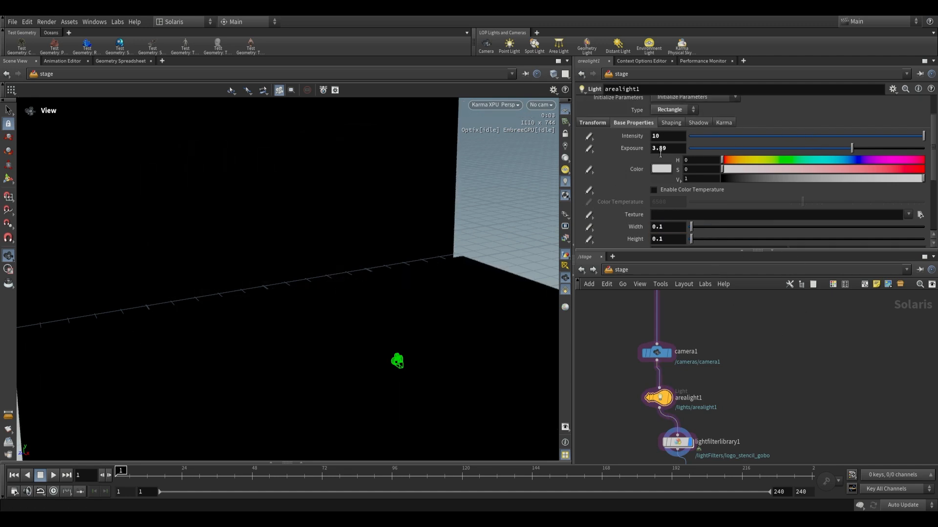
scroll("down", 3)
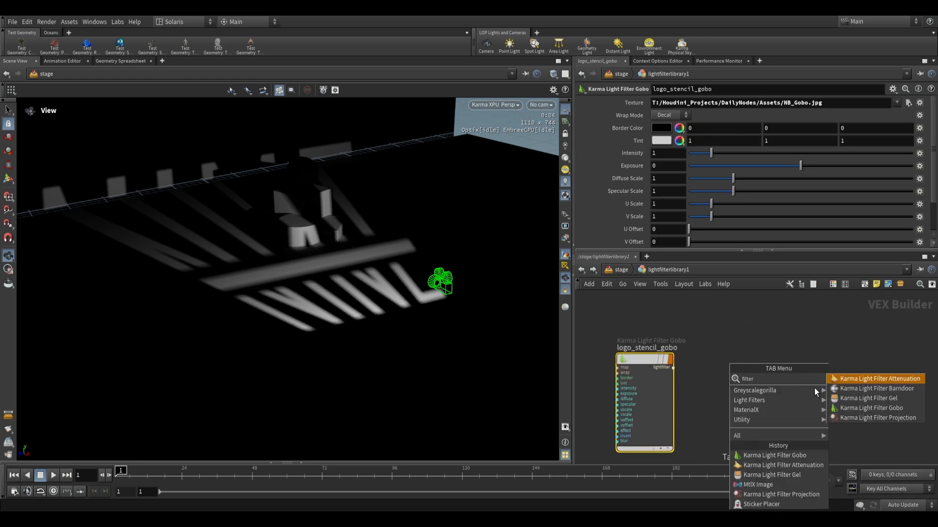
Add a Karma Light Filter Gel named color_gel with a red tint to the library
left_click(868, 398)
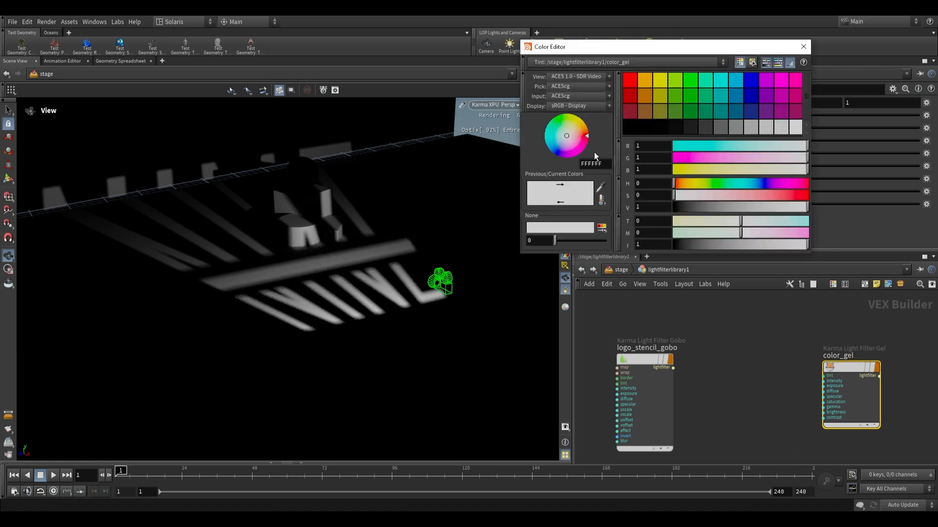
left_click(803, 46)
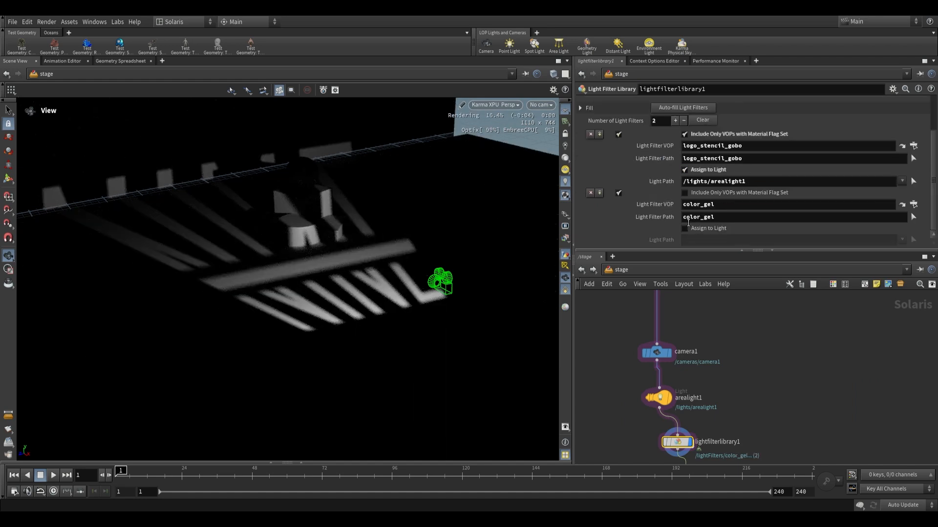
Enable Assign to Light for color_gel and set its Light Path to /lights/arealight1
left_click(685, 228)
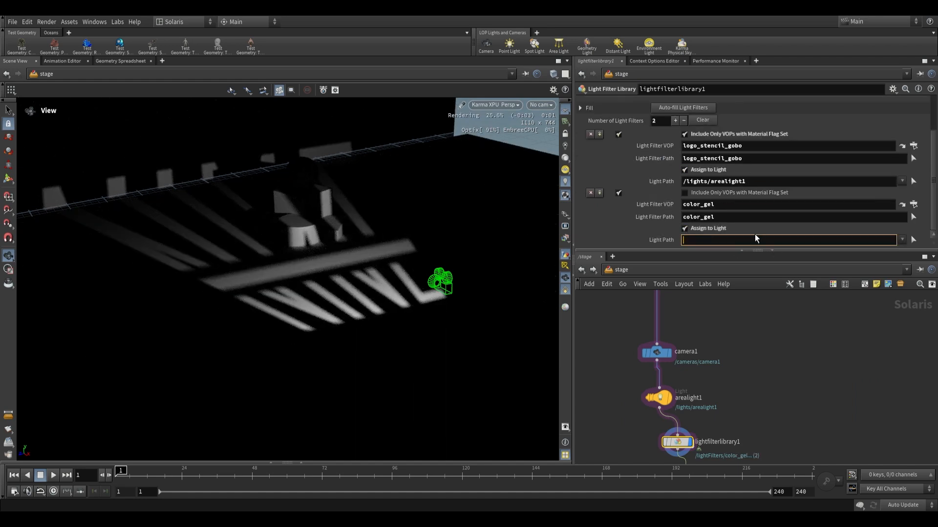
type("/")
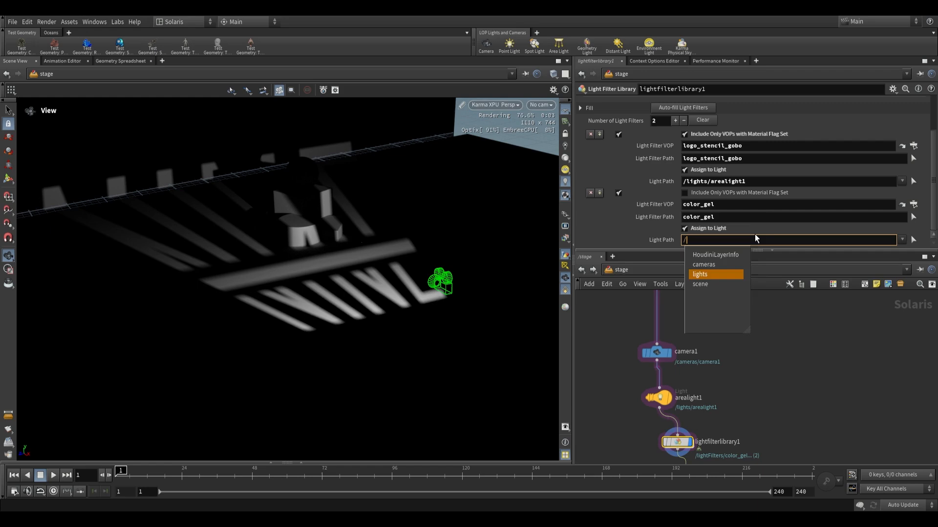
left_click(699, 274)
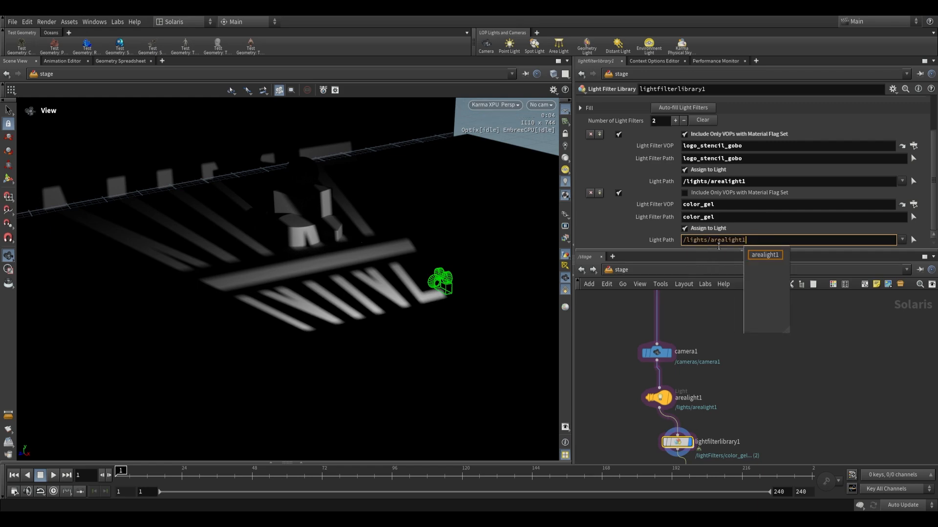
left_click(764, 255)
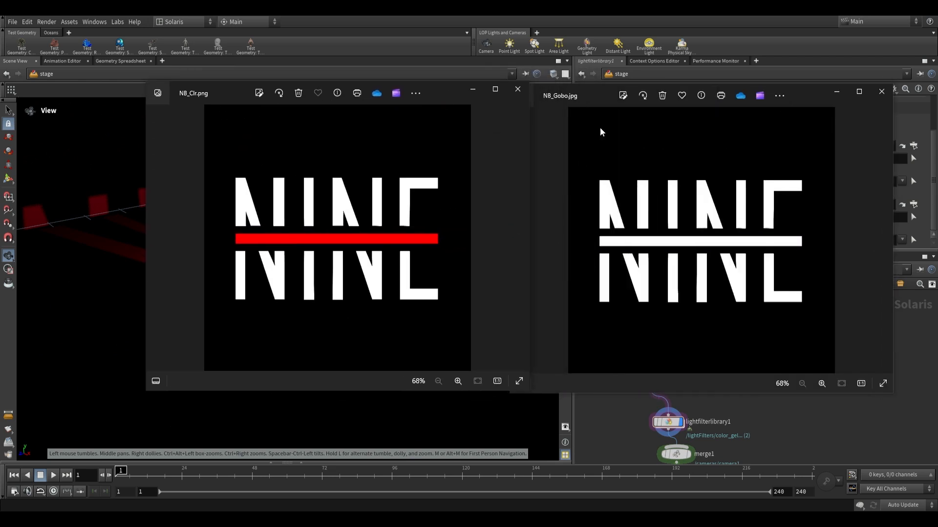
mouse_move(274, 242)
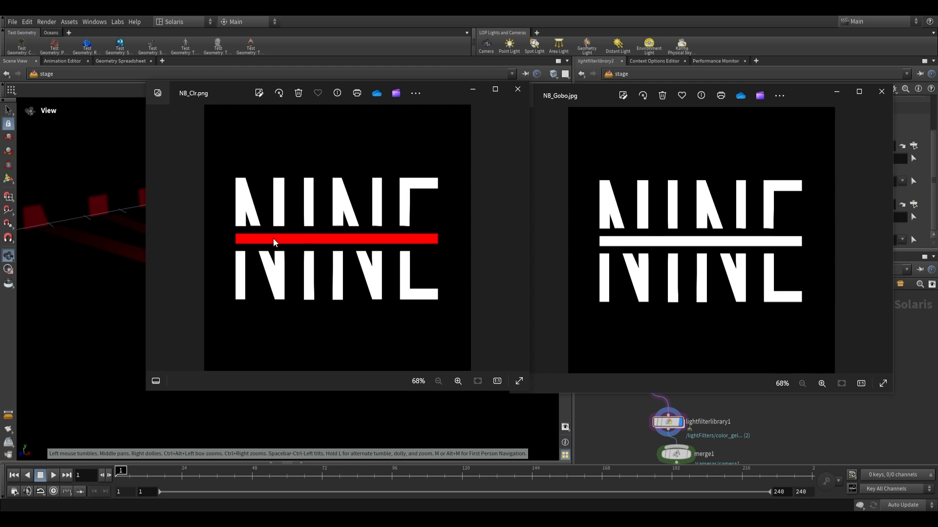
mouse_move(887, 103)
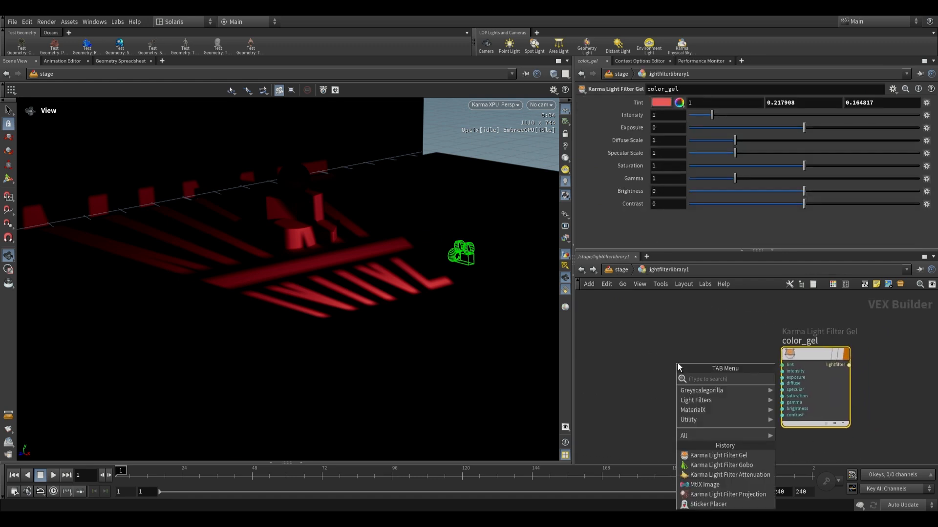
Wire an MtlX Image reading N8_Clr.png into the color_gel tint via a Karma Light Filter Projection on uv
type("mtl")
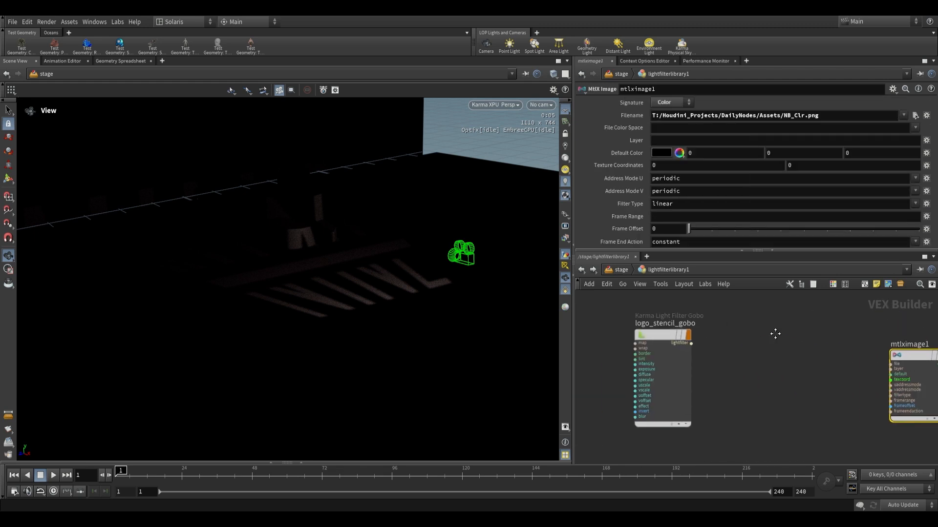
left_click(661, 338)
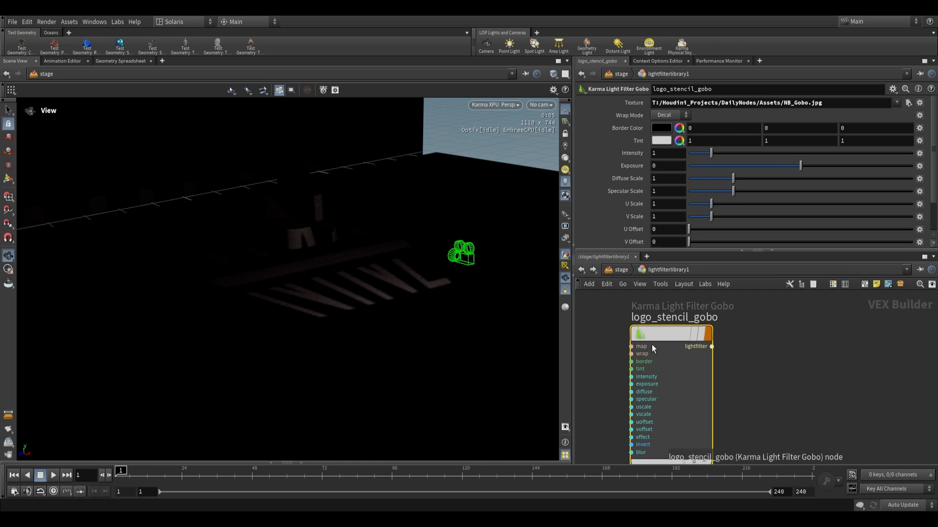
mouse_move(581, 183)
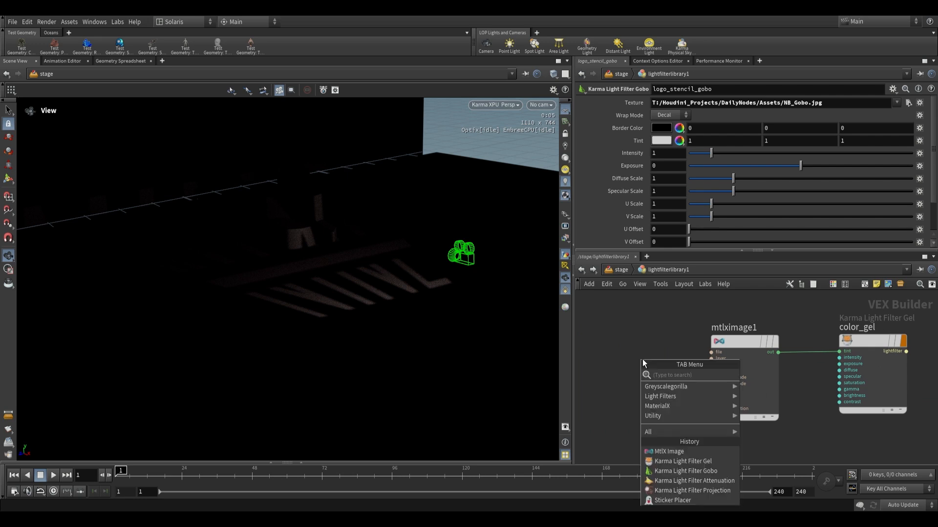
type("projec")
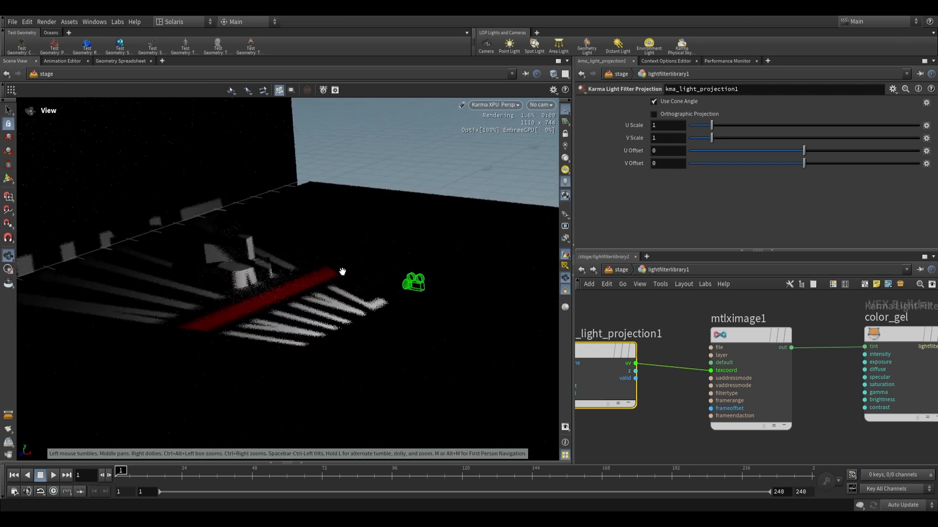
left_click(660, 410)
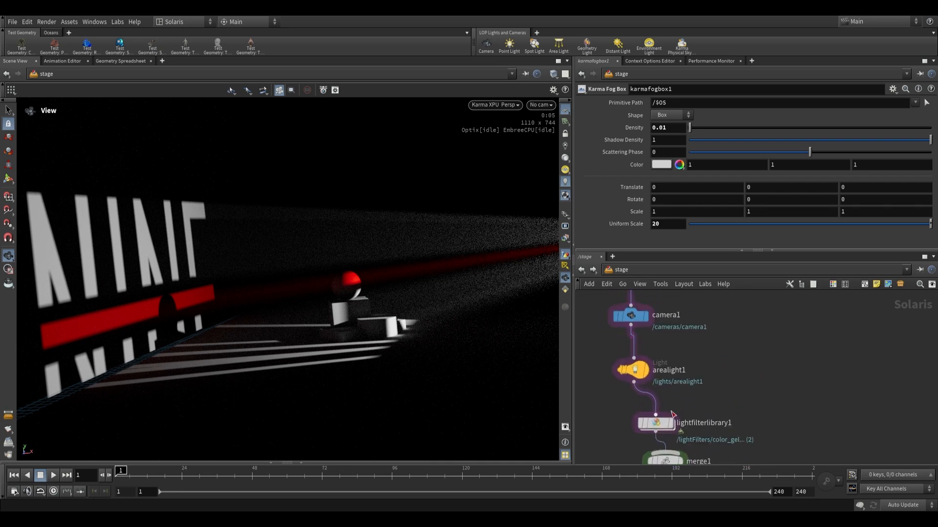
Review the light filter library's assignments of logo_stencil_gobo and color_gel to arealight1
left_click(649, 425)
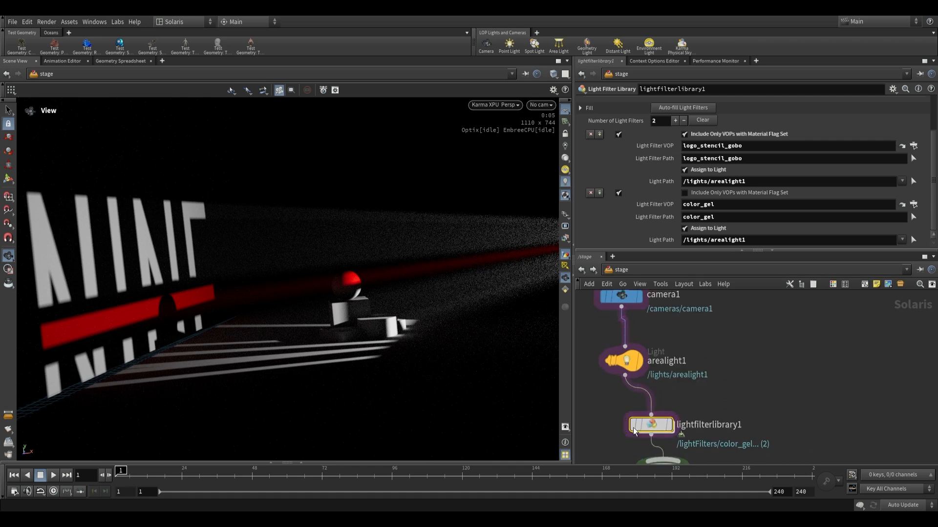
Set arealight1's Exposure to 6.55 and assign color_gel and logo_stencil_gobo as its light filters
left_click(631, 359)
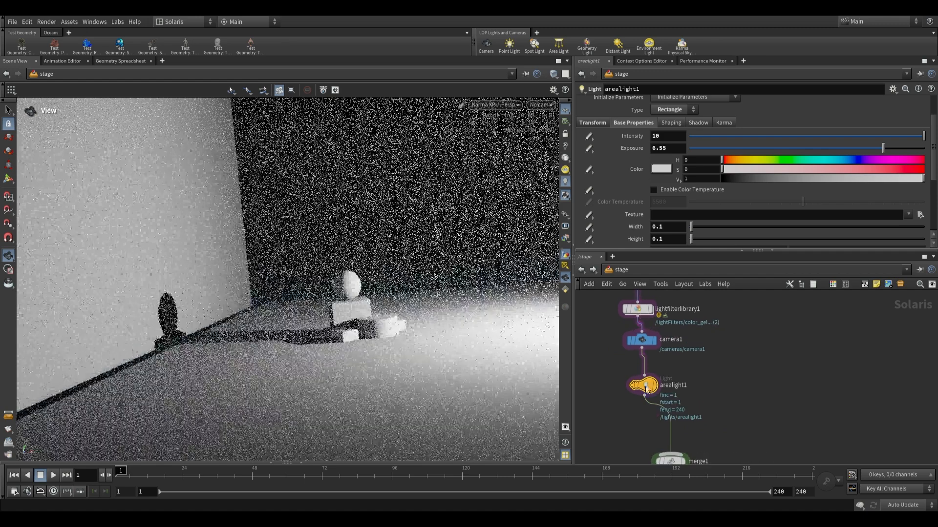
scroll("down", 3)
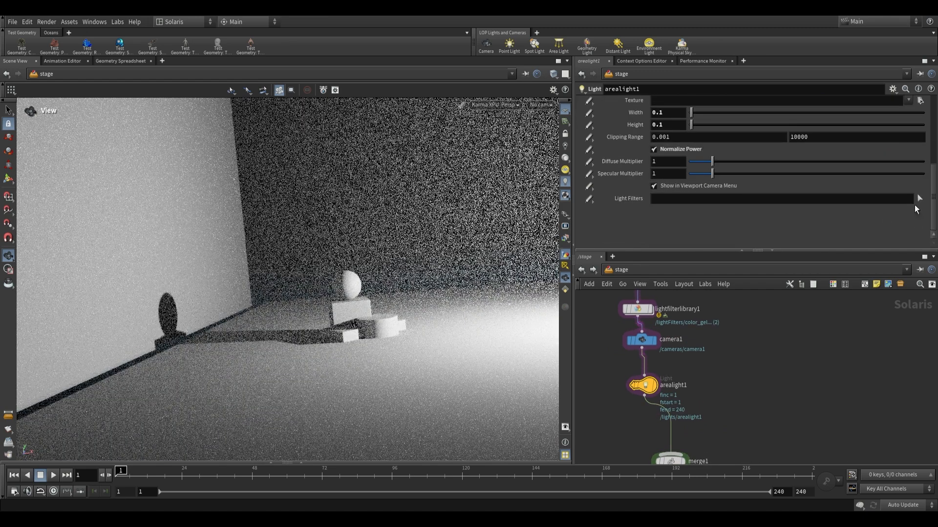
left_click(919, 198)
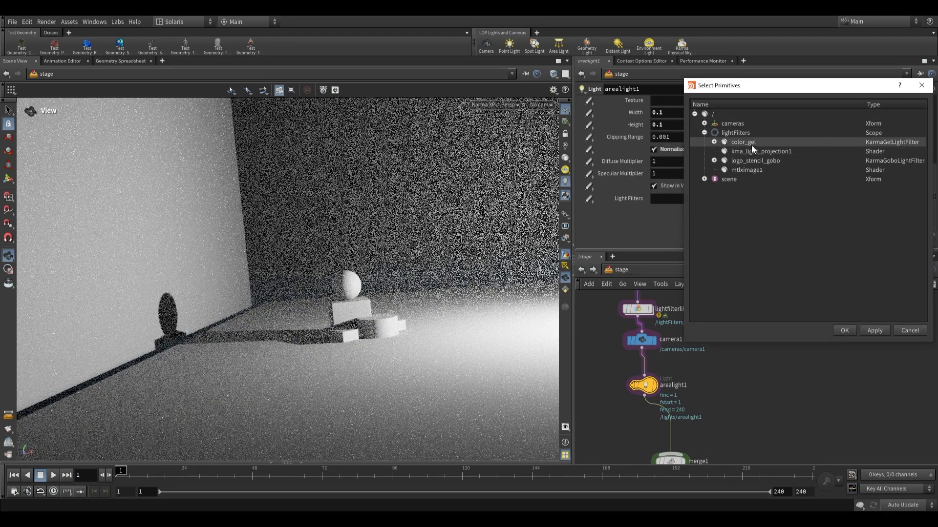
left_click(844, 330)
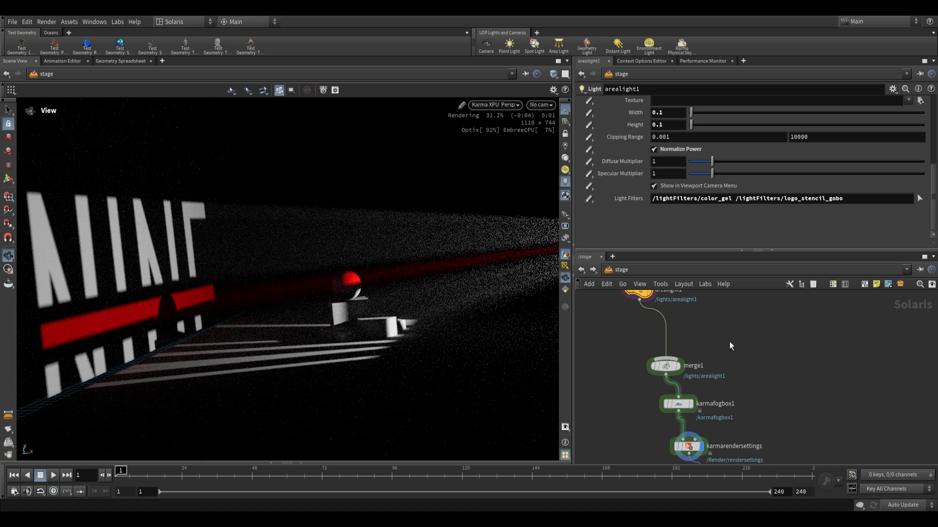